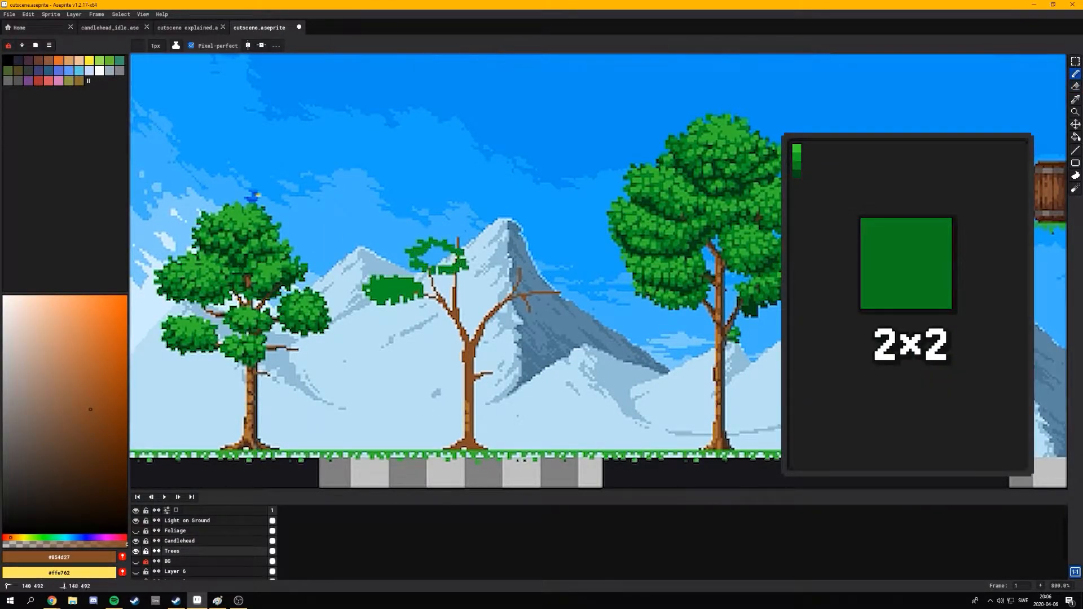
Step: Paint dark green leaf clusters over the top branches of the middle tree
left_click(138, 45)
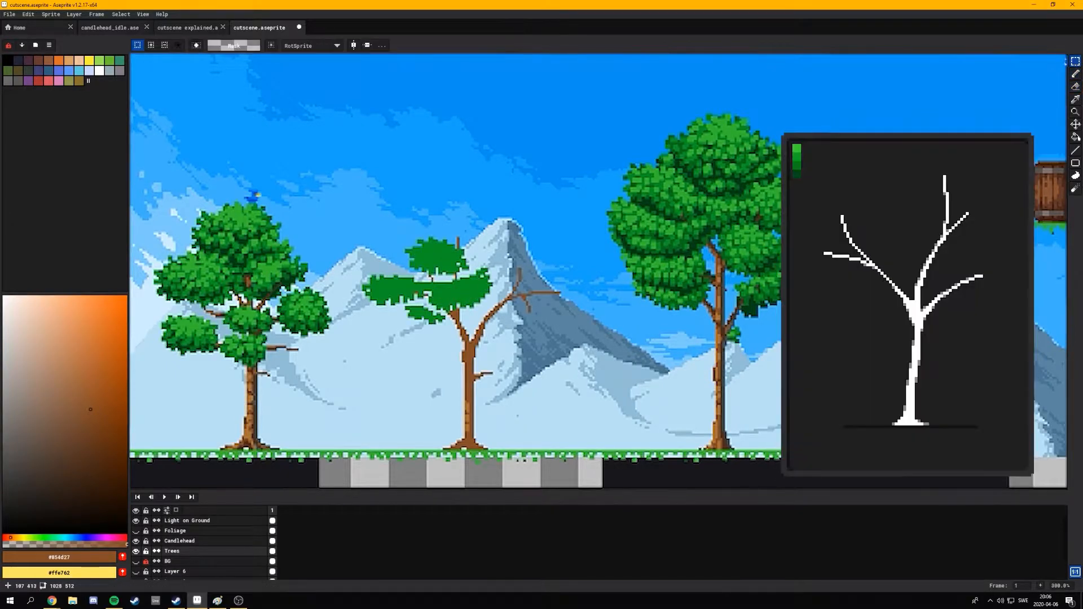